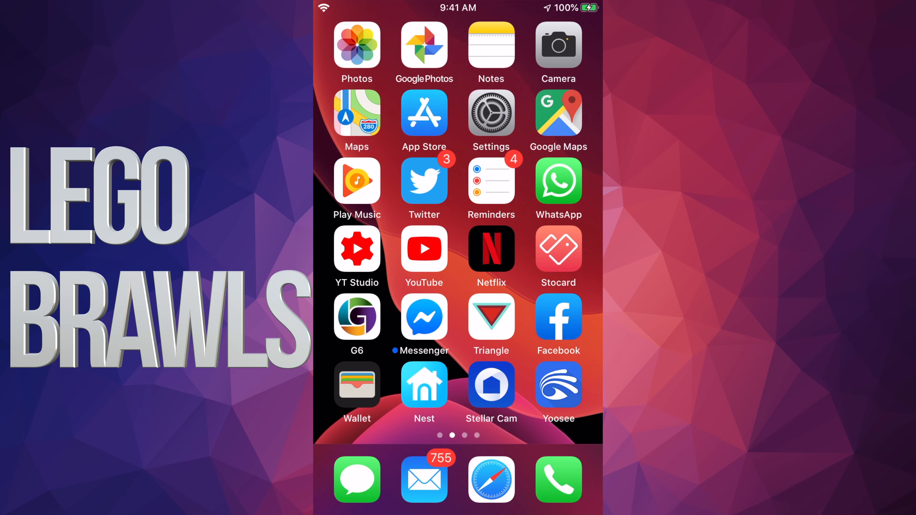
- Launch the App Store from the home screen and switch to the Arcade section
left_click(424, 114)
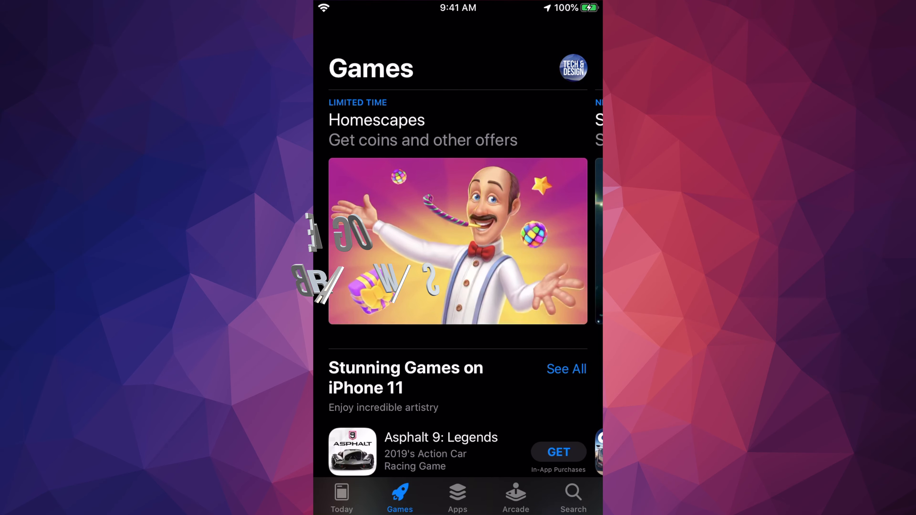
left_click(515, 497)
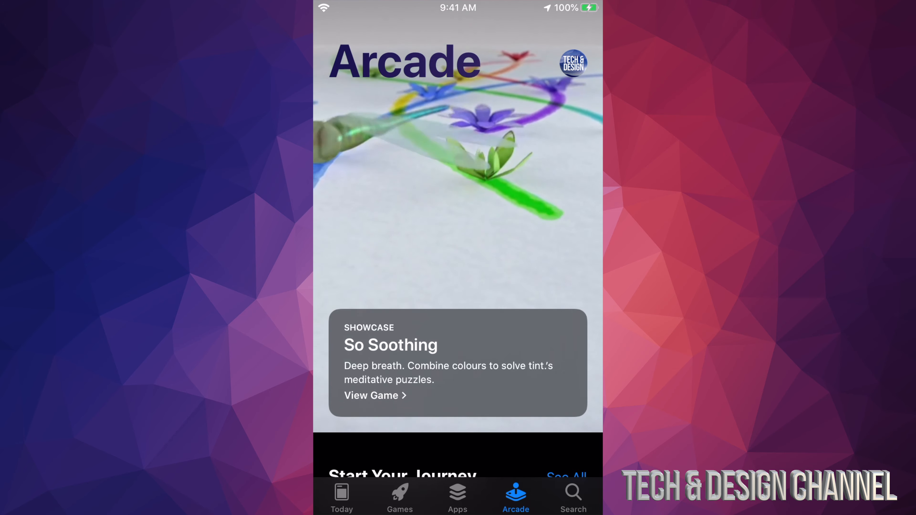
- Switch to the Games section and scroll to the New Apple Arcade Games collection with LEGO Brawls
left_click(399, 497)
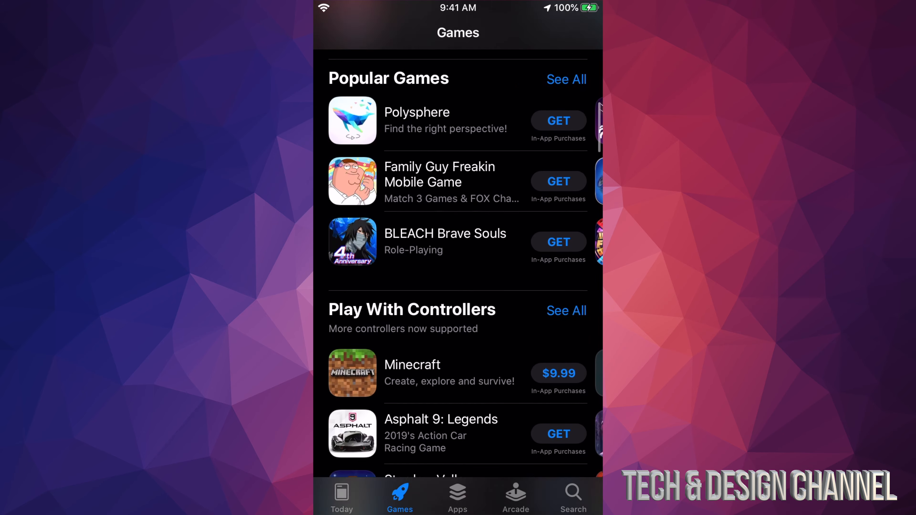
scroll("down", 3)
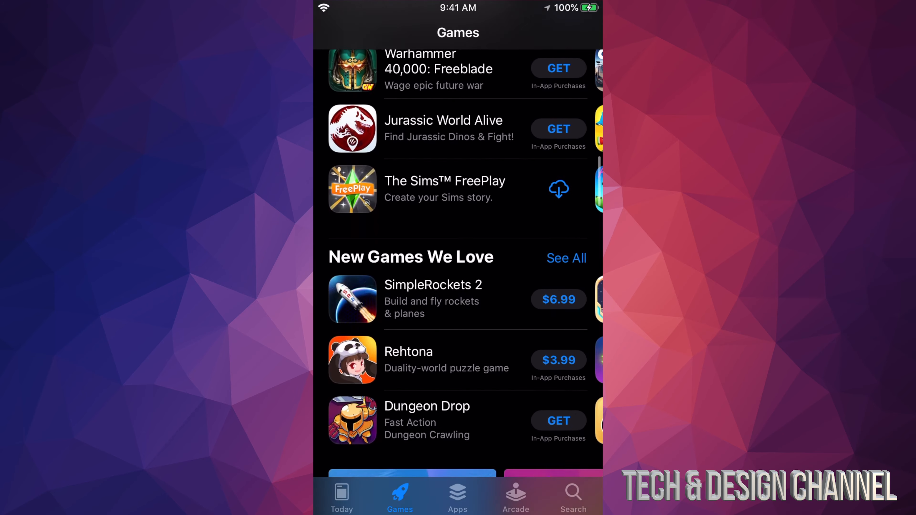
scroll("down", 3)
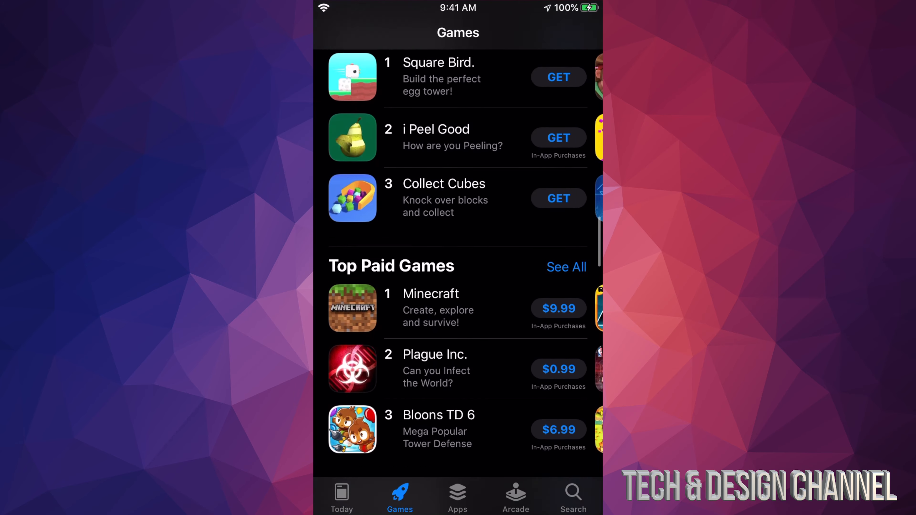
scroll("down", 3)
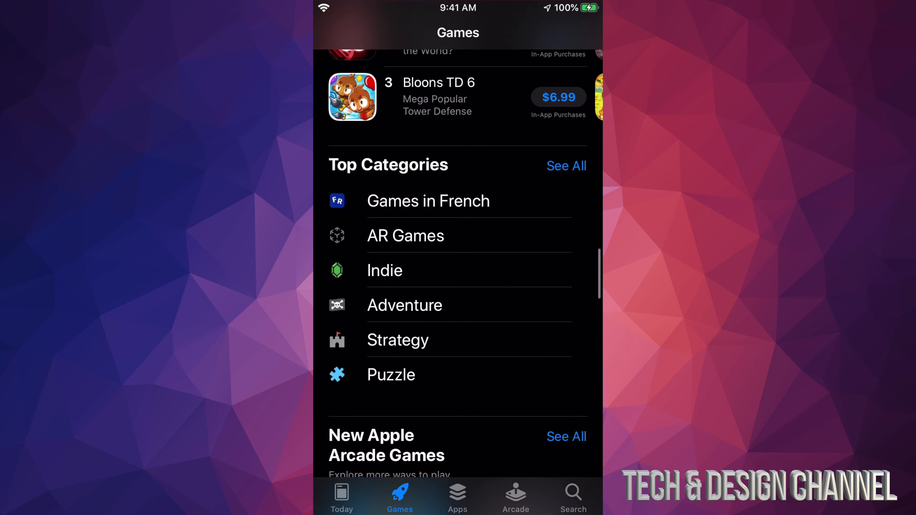
scroll("down", 3)
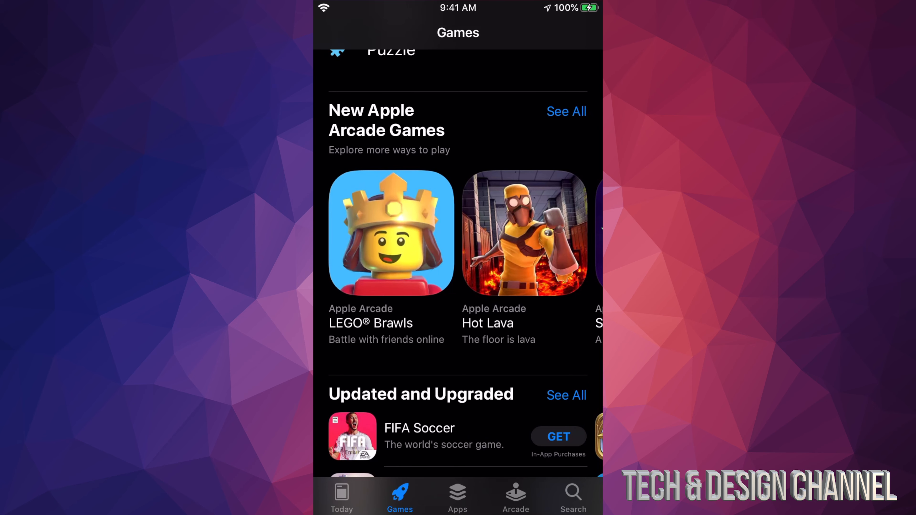
- Show all New Apple Arcade Games and queue LEGO Brawls, Hot Lava, Sayonara Wild Hearts and Assemble with Care
left_click(565, 111)
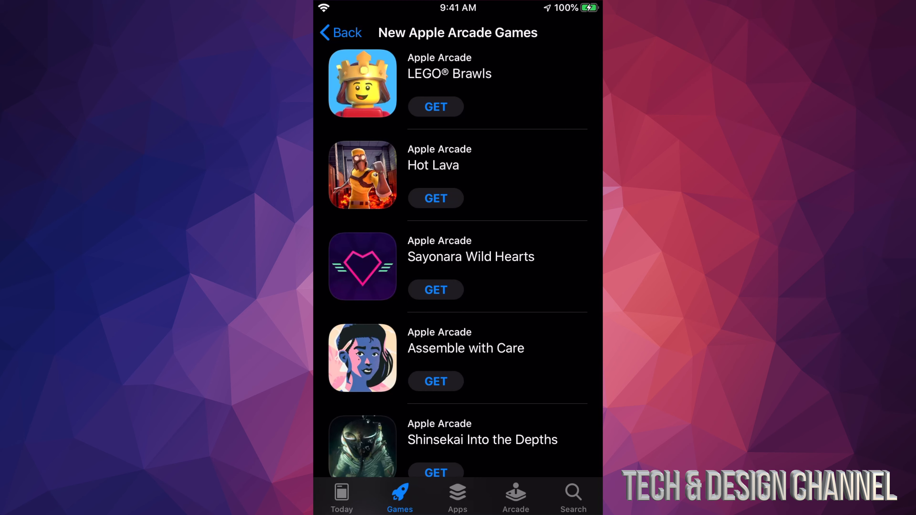
left_click(435, 107)
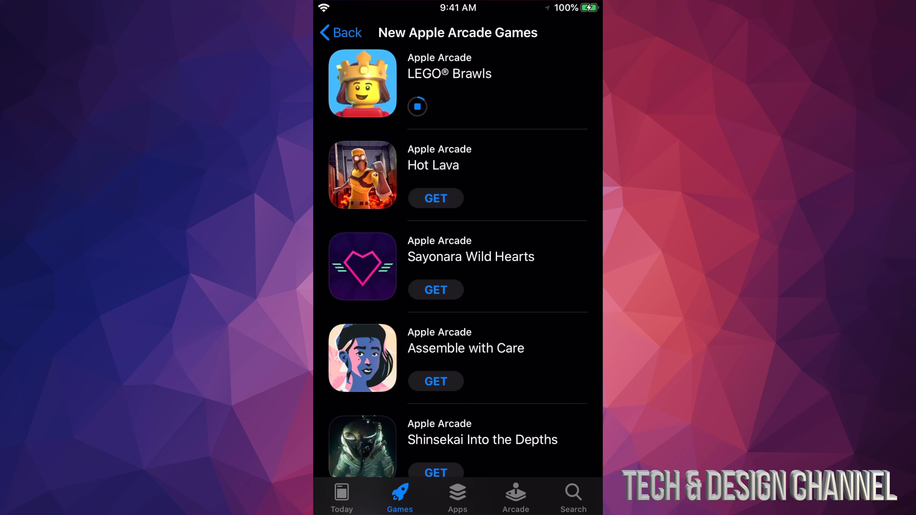
scroll("up", 3)
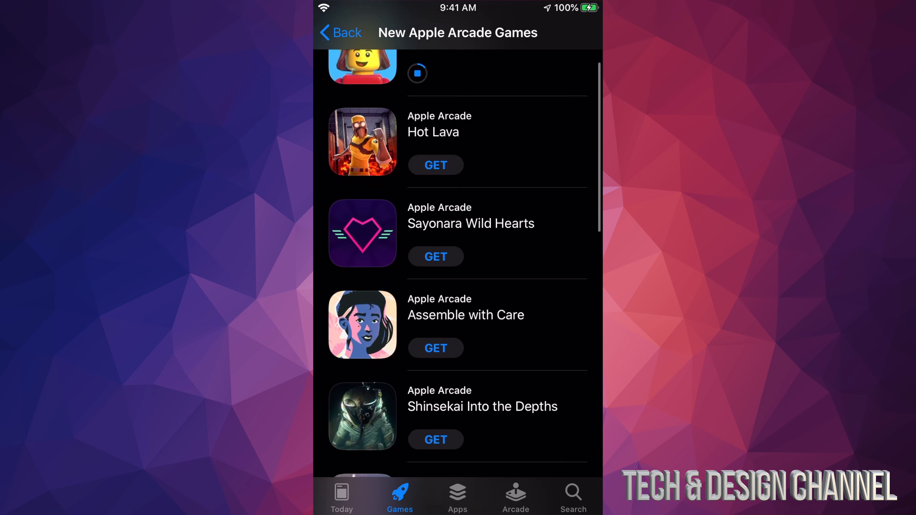
scroll("up", 3)
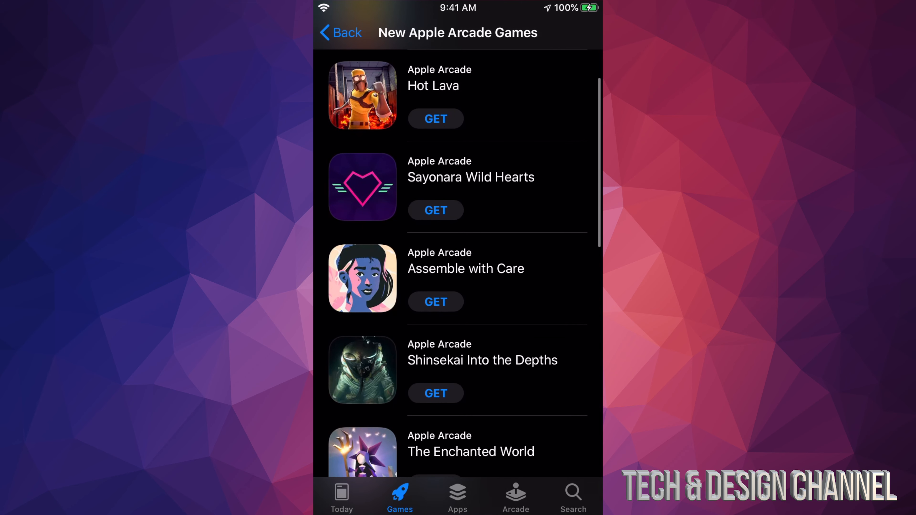
left_click(435, 119)
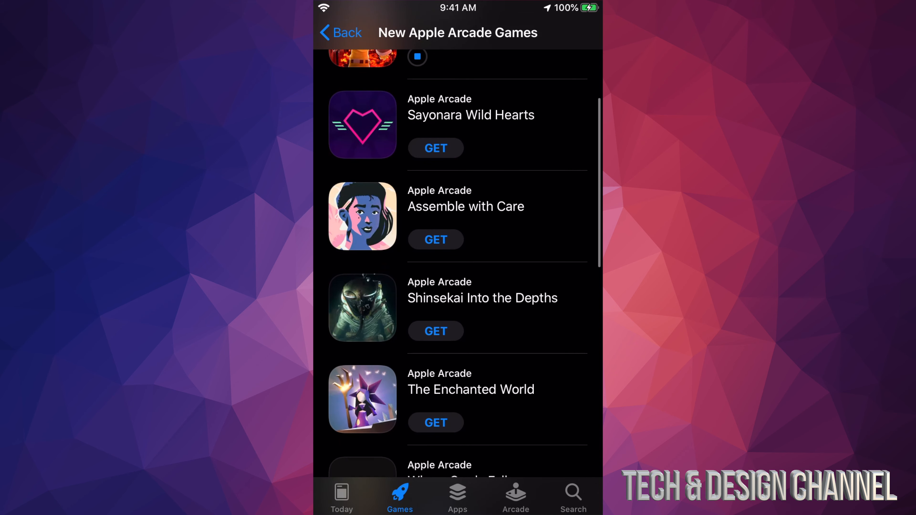
left_click(435, 148)
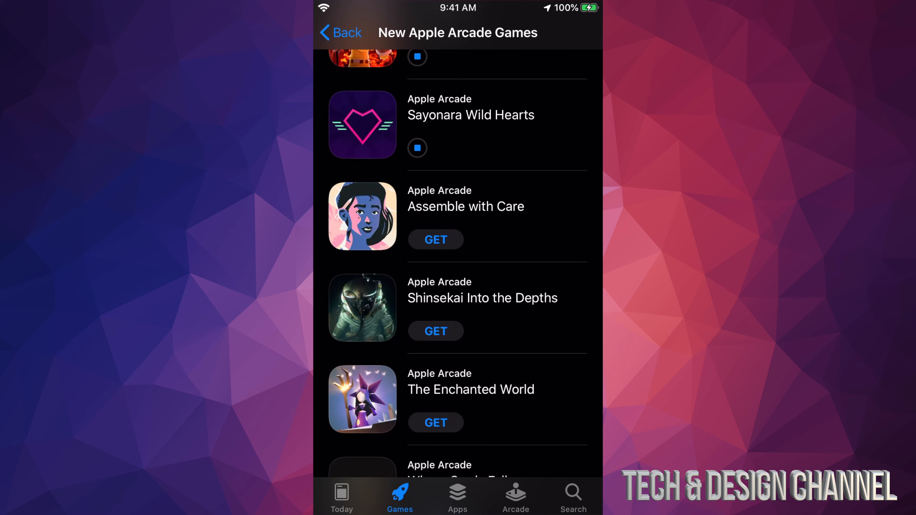
left_click(362, 216)
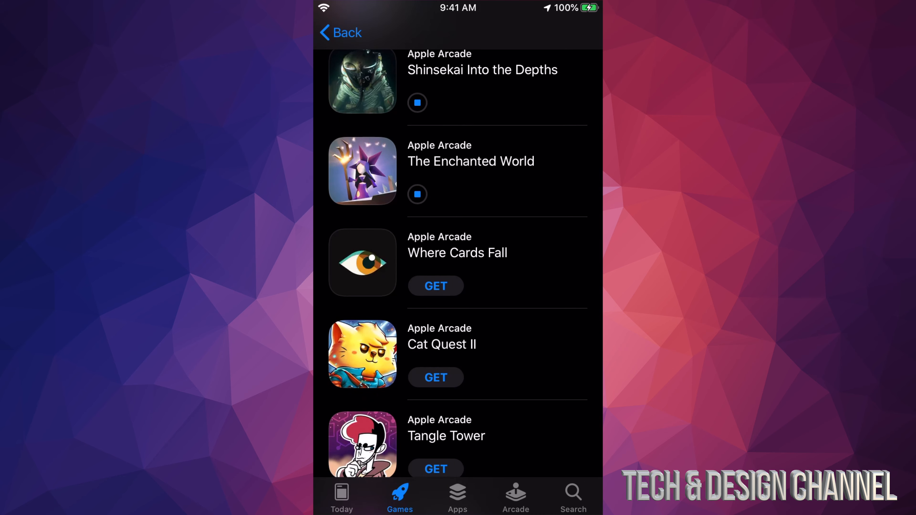
- Scroll through the remaining games and queue downloads for ATONE and tint
scroll("up", 3)
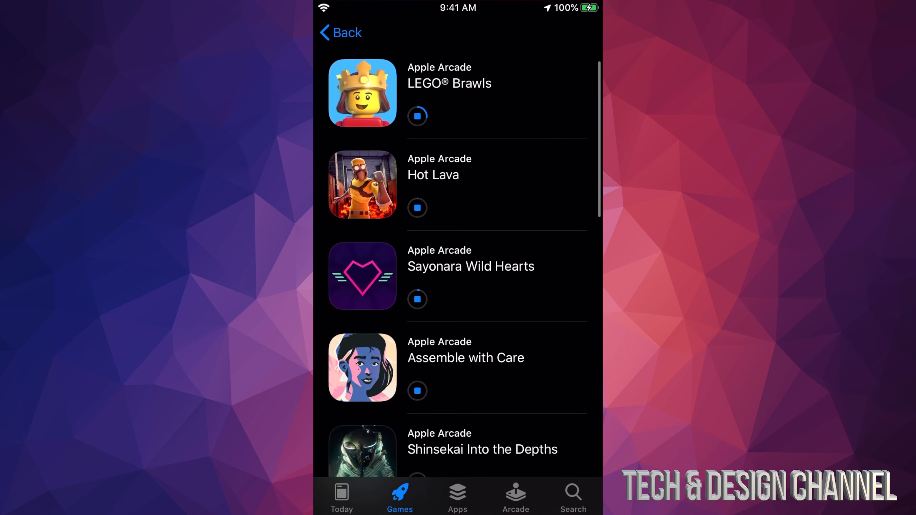
scroll("up", 3)
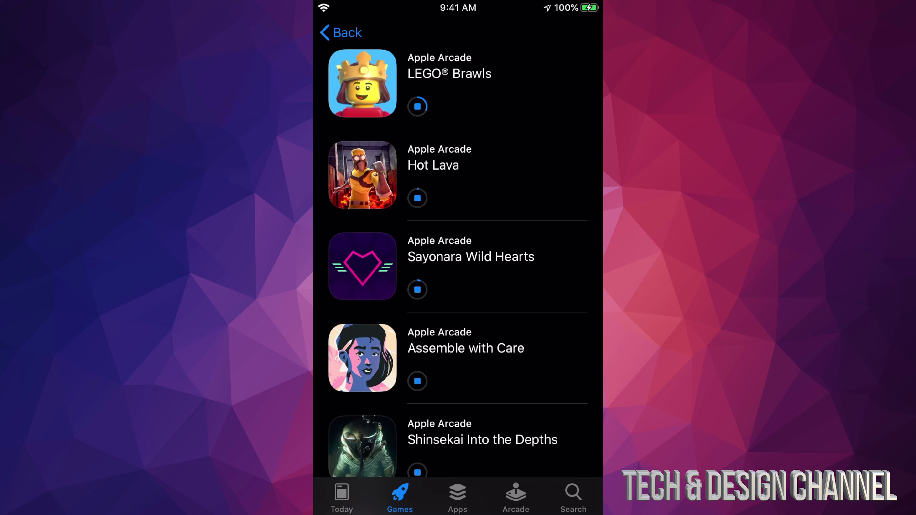
scroll("down", 3)
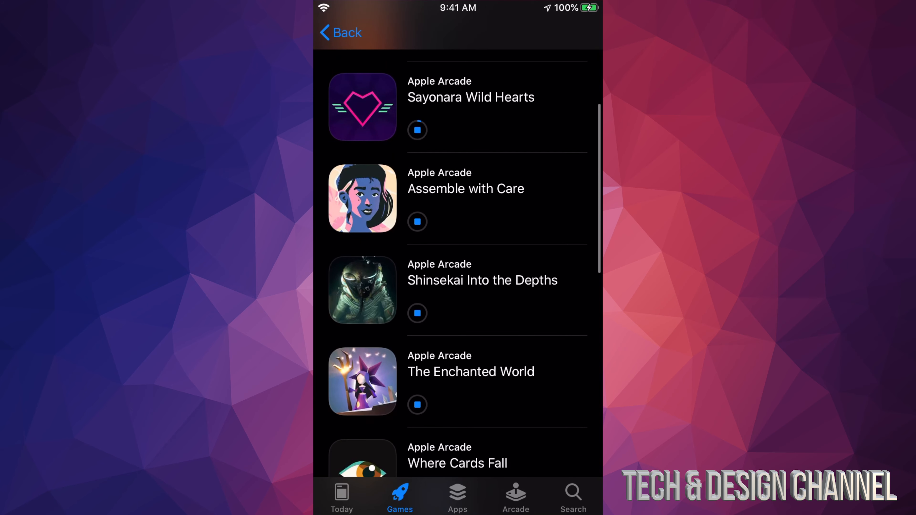
scroll("down", 3)
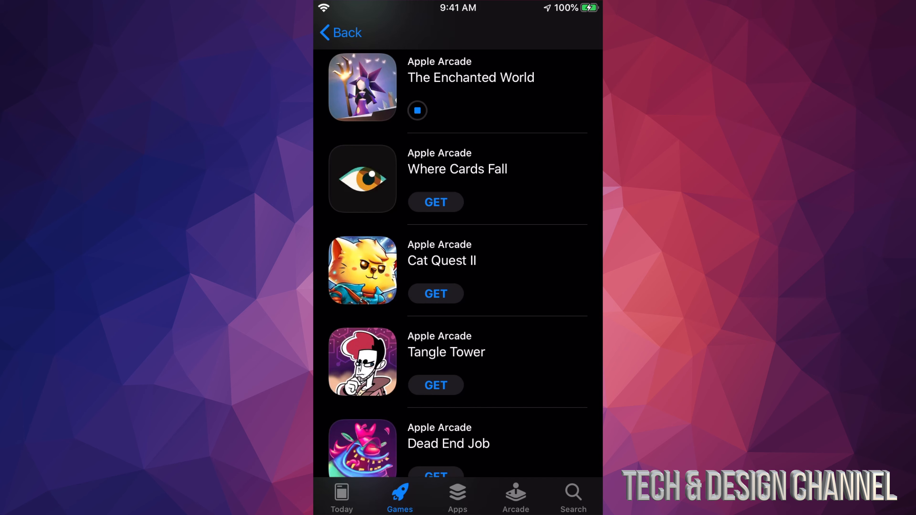
scroll("up", 3)
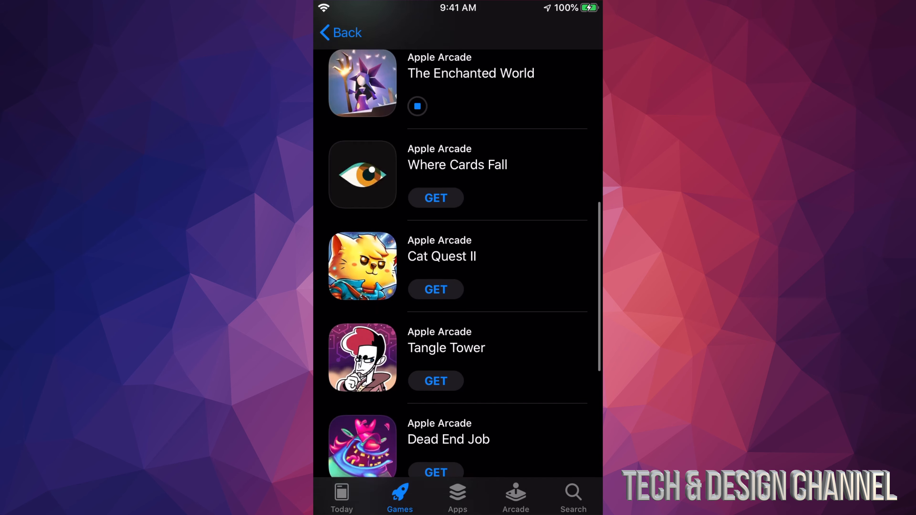
scroll("up", 3)
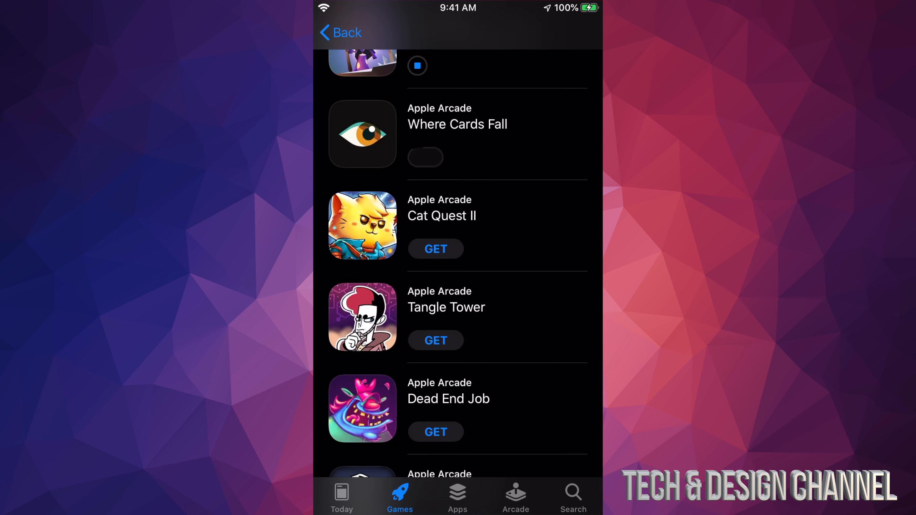
scroll("up", 3)
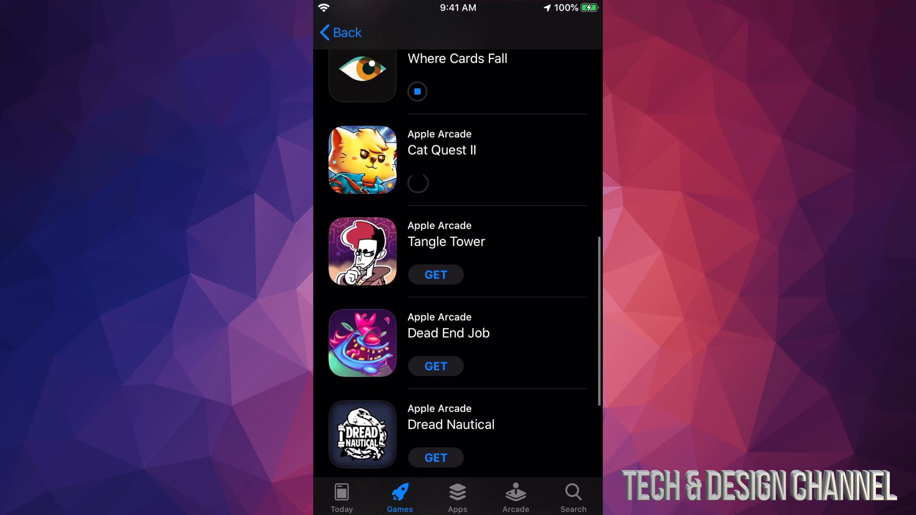
scroll("up", 3)
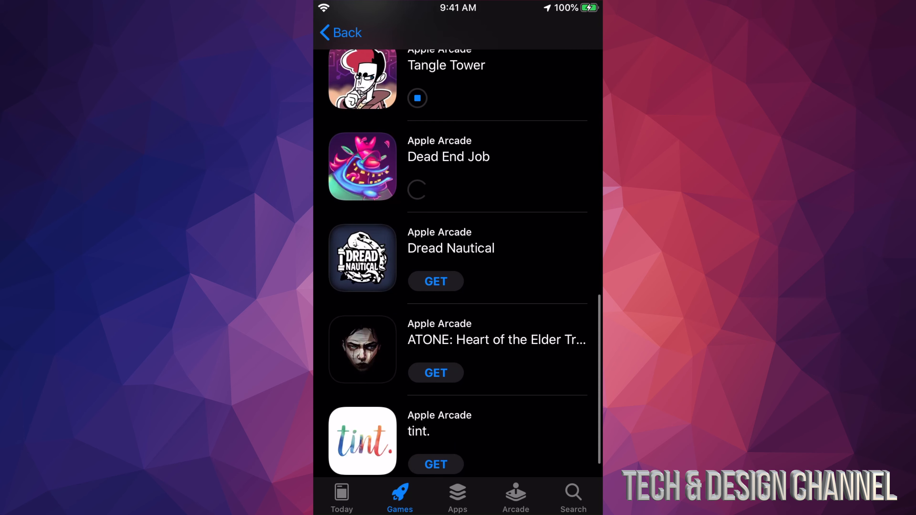
scroll("up", 3)
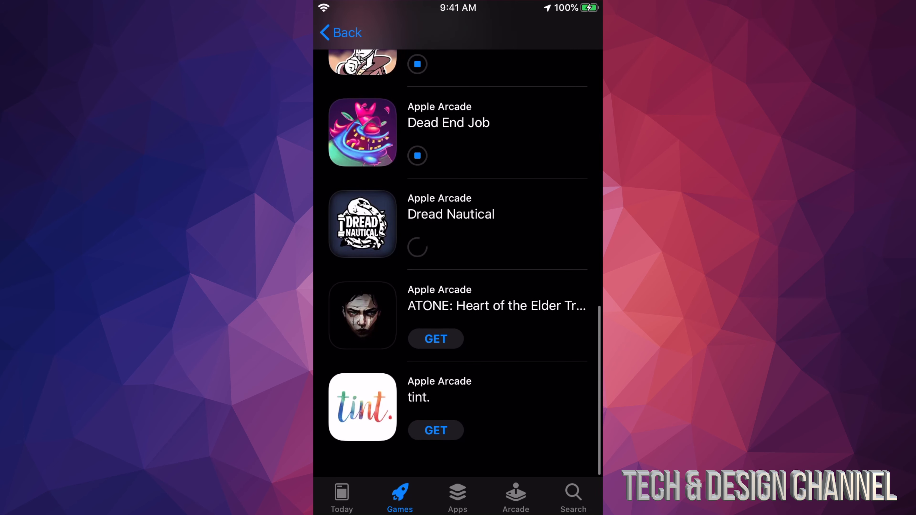
left_click(434, 339)
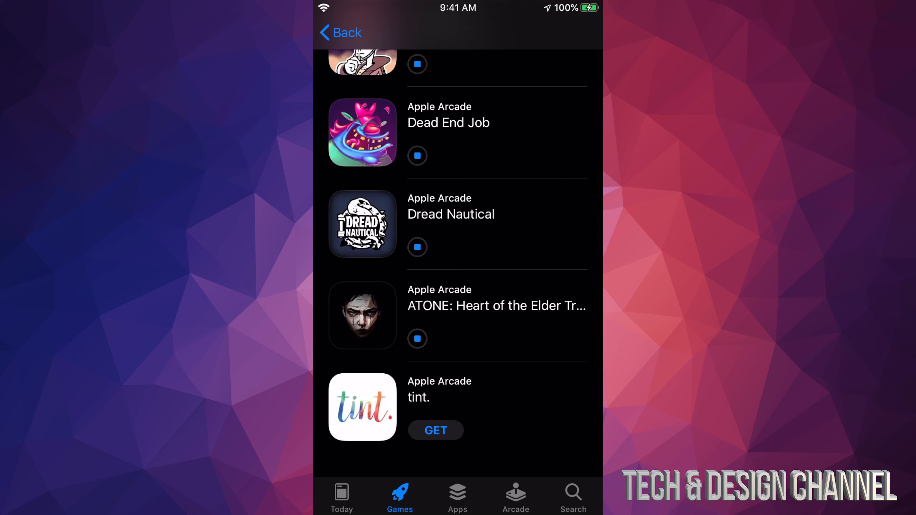
left_click(435, 431)
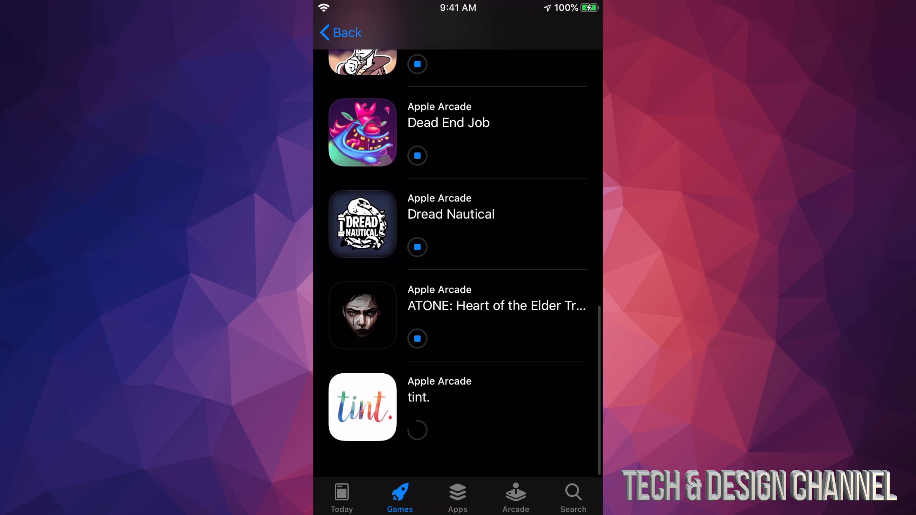
- Review the queued list and return to the Games page
scroll("up", 3)
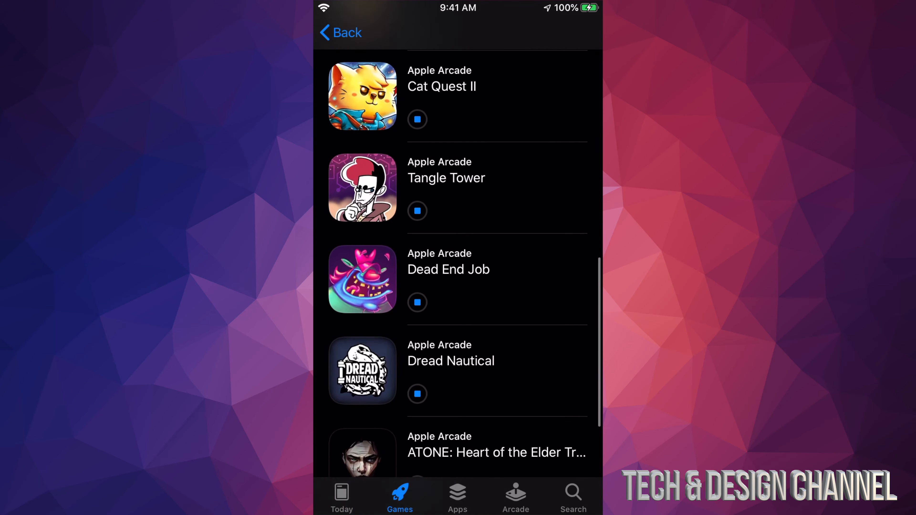
scroll("up", 3)
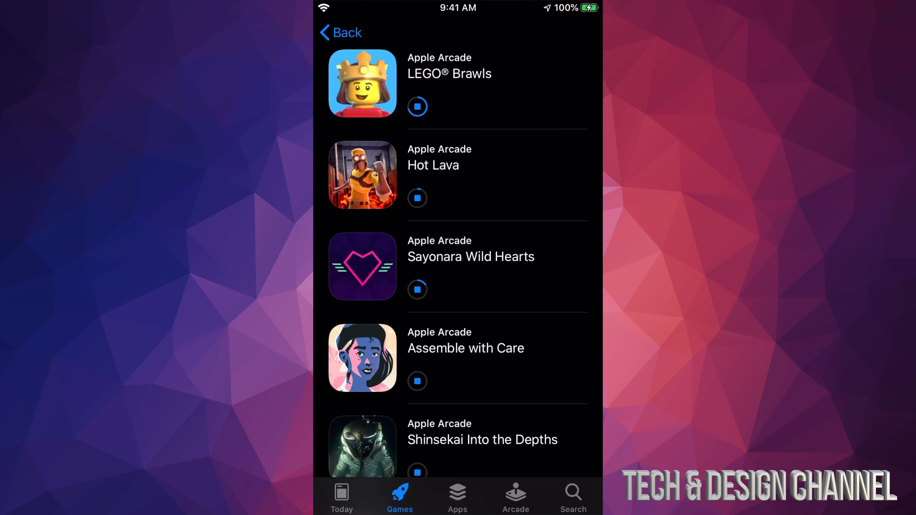
left_click(341, 32)
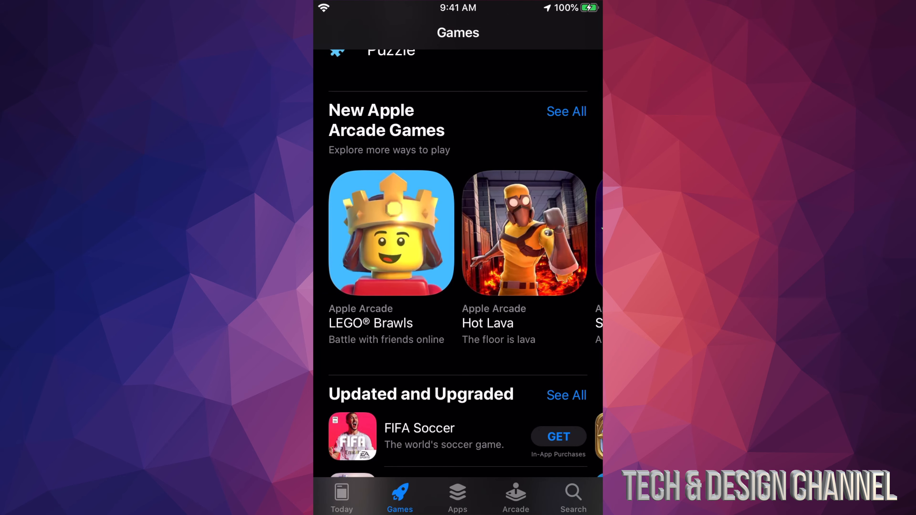
- Recheck the full Arcade list, then go to the home screen and swipe to the pages showing the loading game icons
left_click(565, 112)
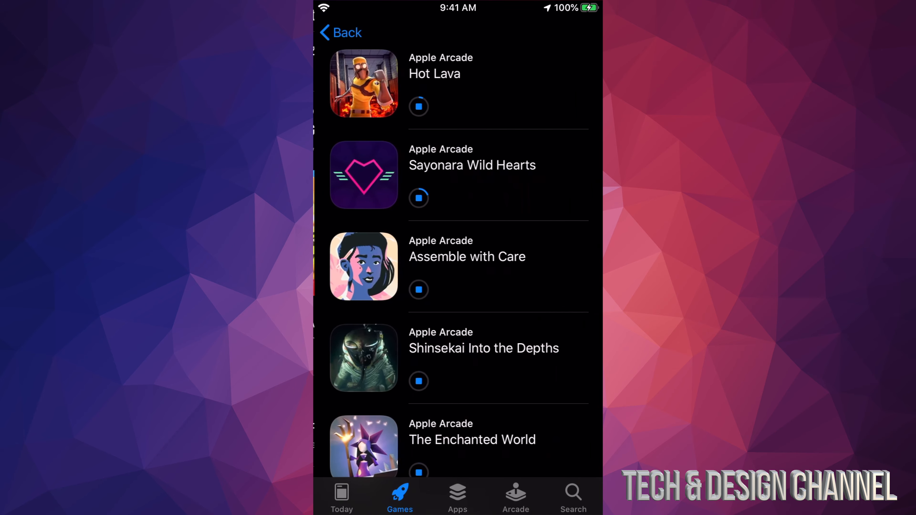
scroll("down", 3)
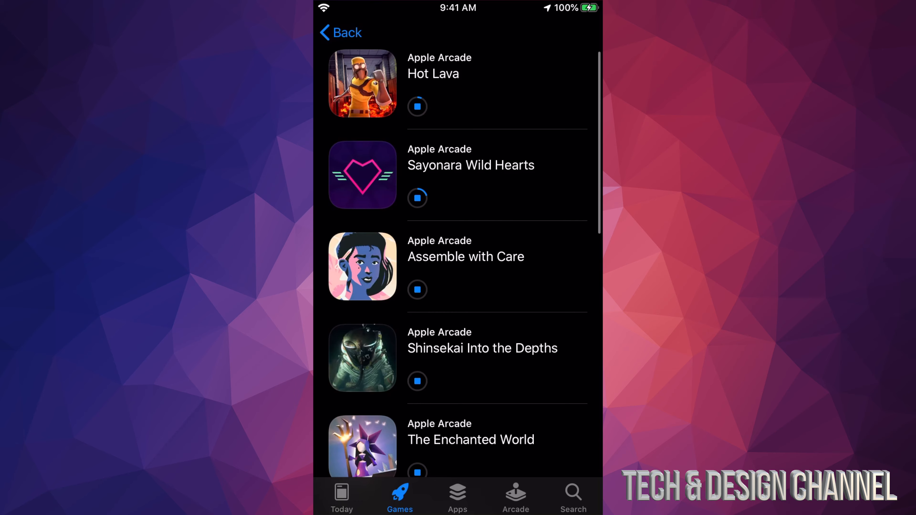
key("home")
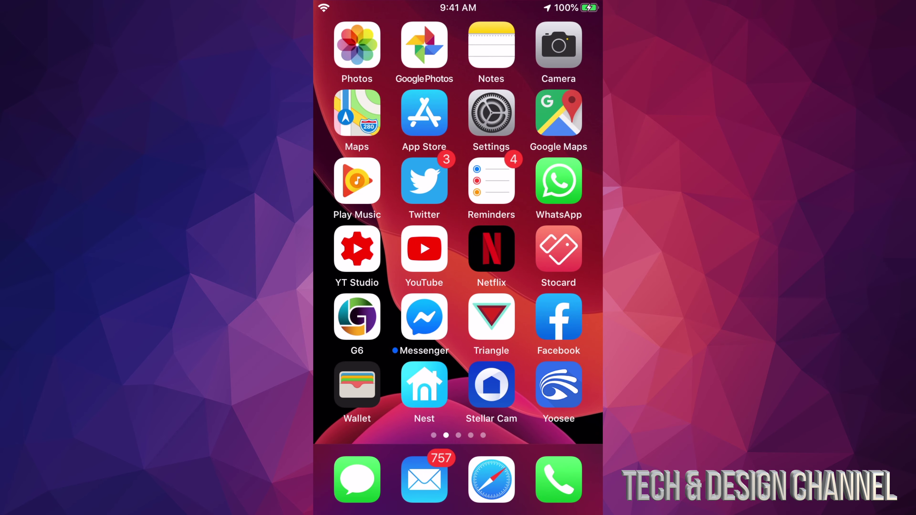
scroll("left", 3)
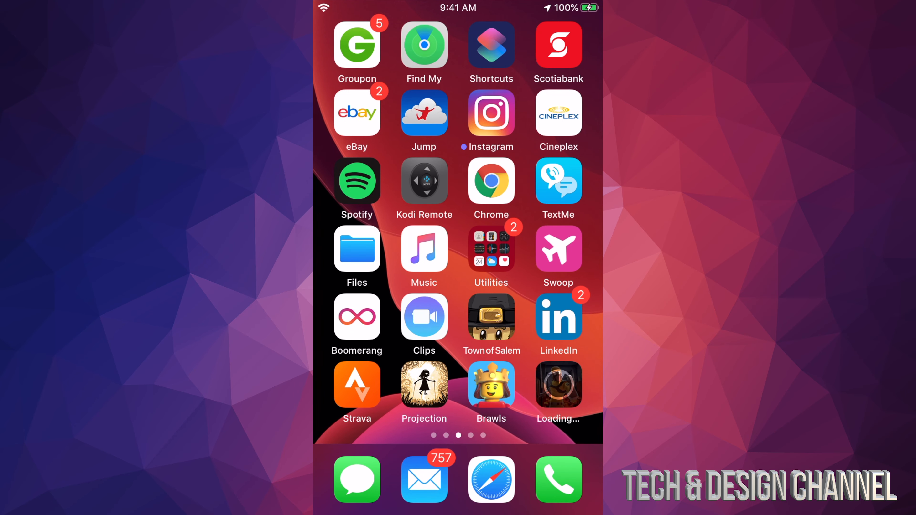
scroll("left", 3)
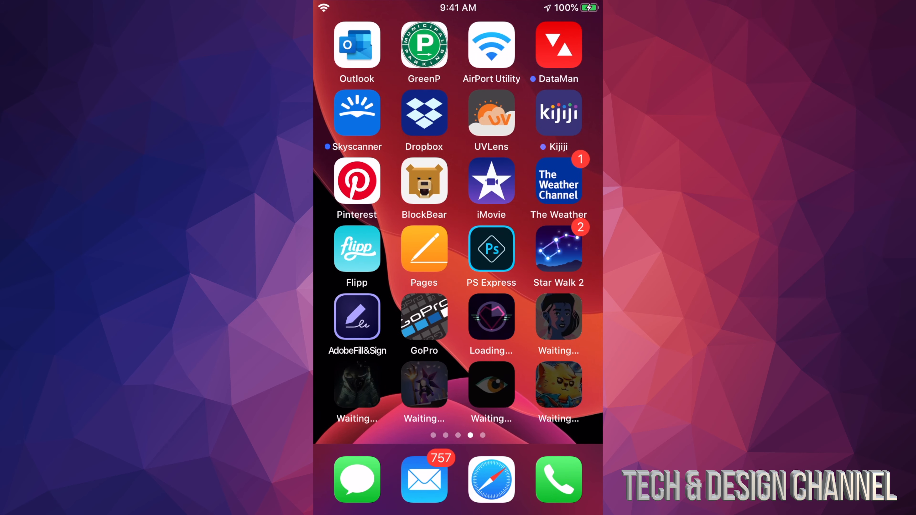